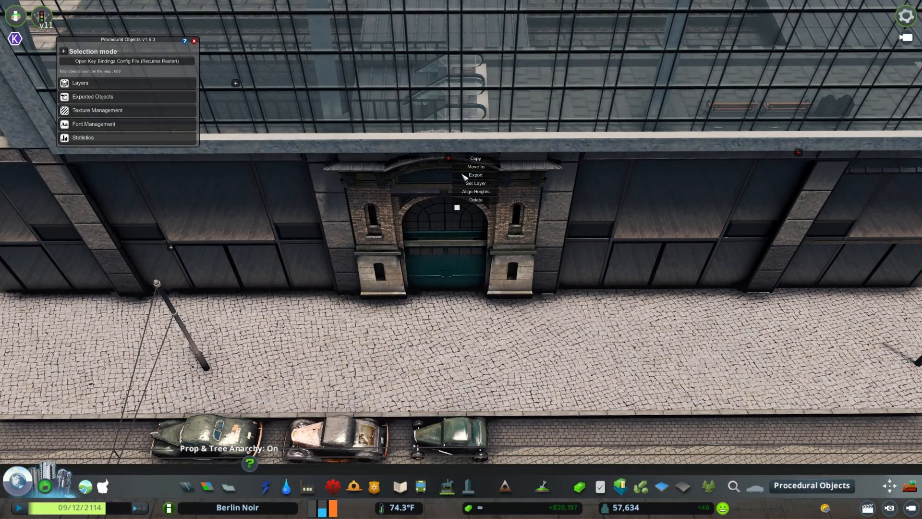
- Move the shuttered brick facade and brick gateway side by side on the station's lower wall
click(474, 166)
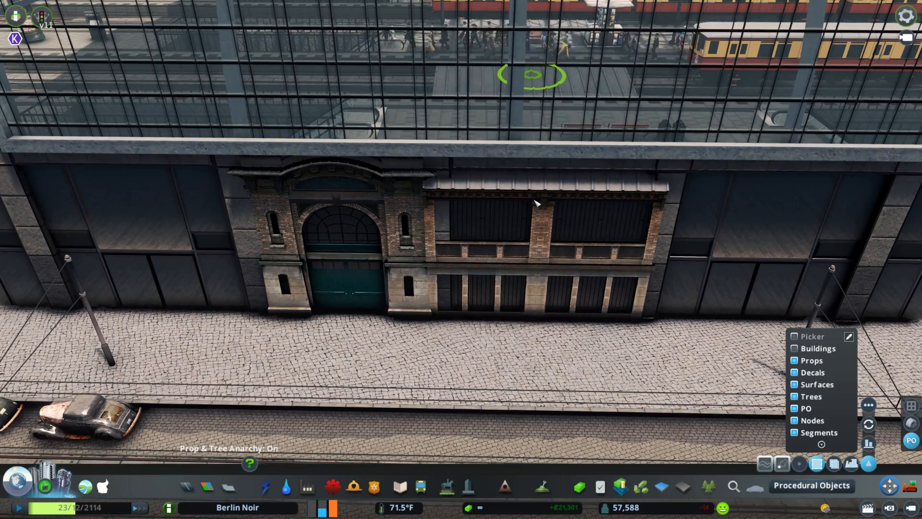
right_click(517, 226)
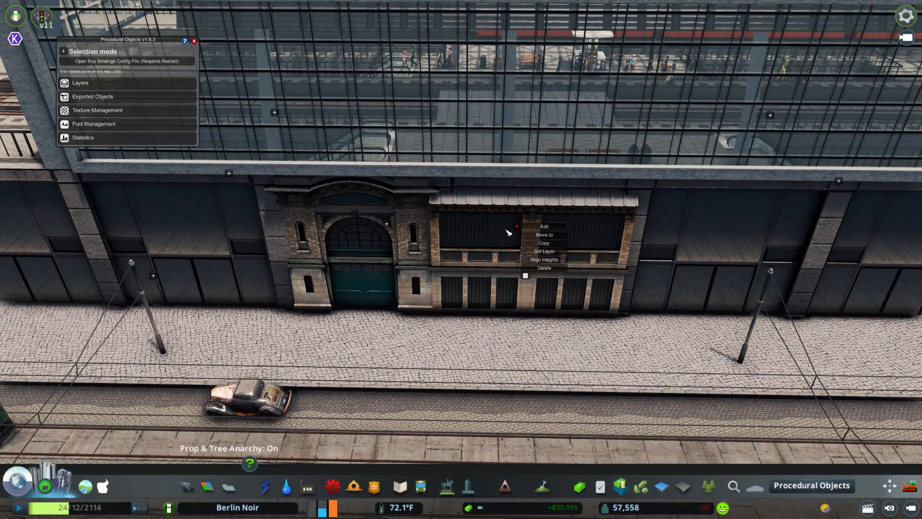
click(543, 227)
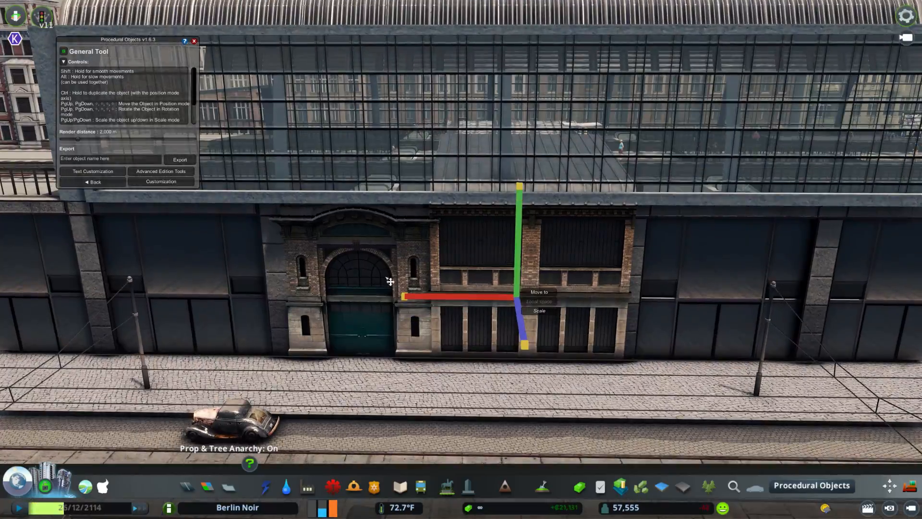
click(160, 181)
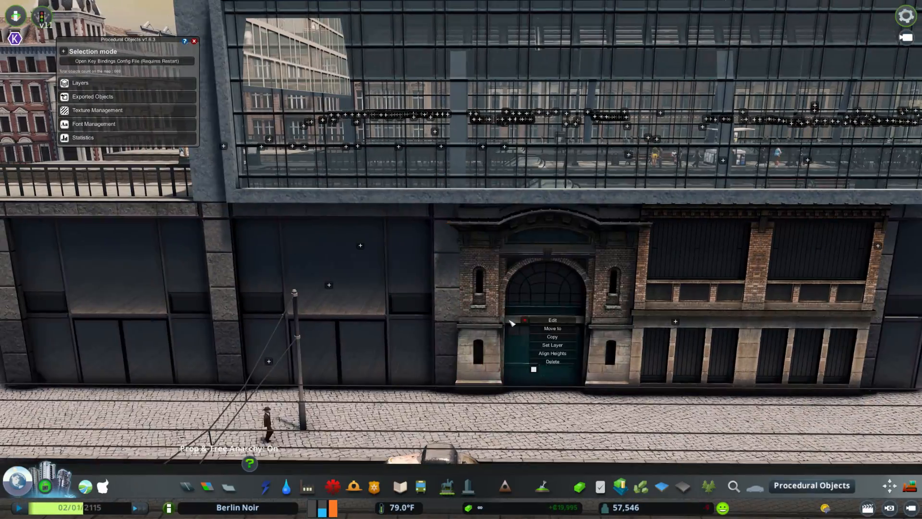
click(551, 319)
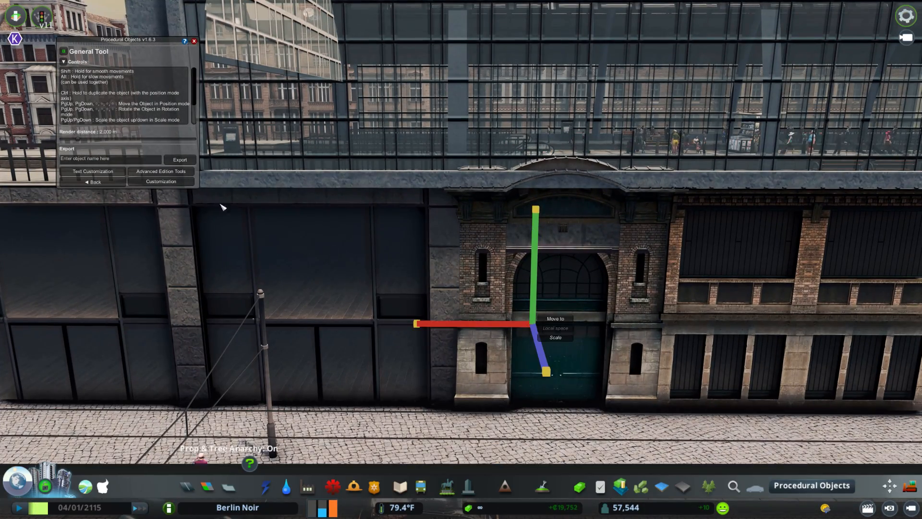
click(161, 181)
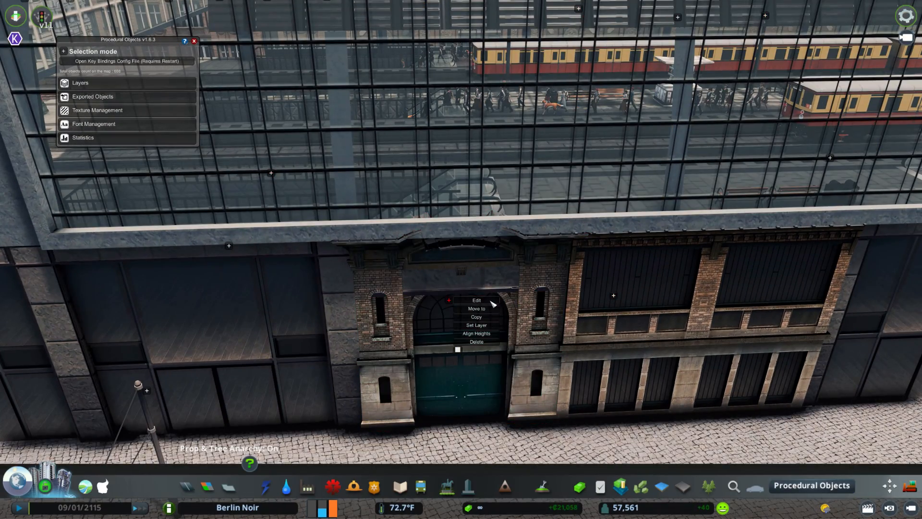
- Shift the brick gateway vertically on the wall and assign the shuttered facade to a layer
click(476, 300)
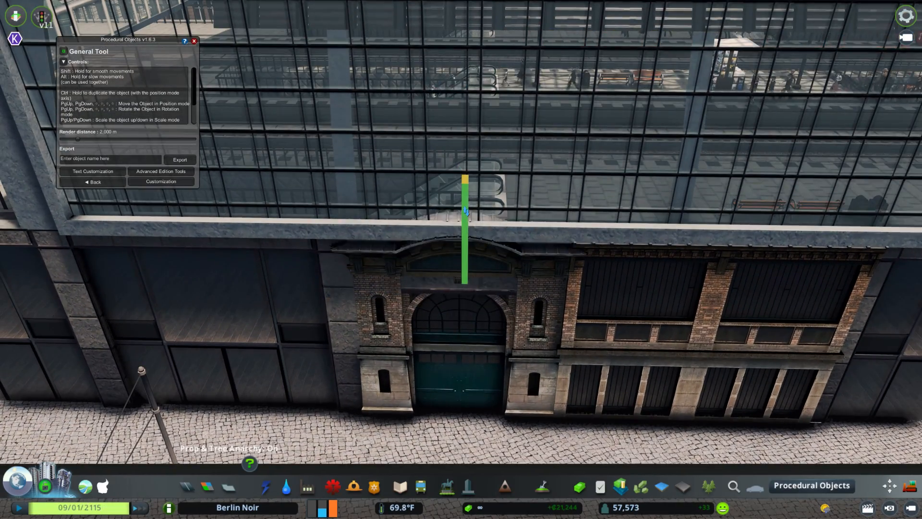
click(161, 181)
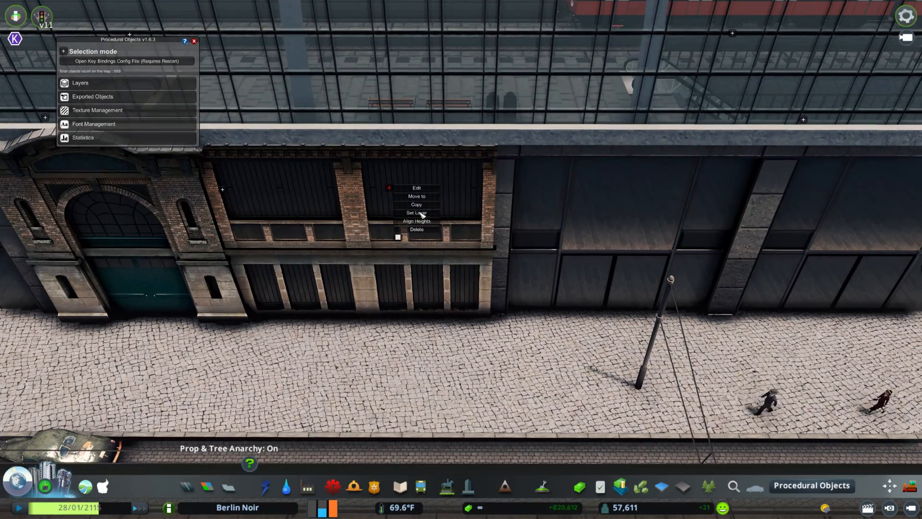
click(417, 196)
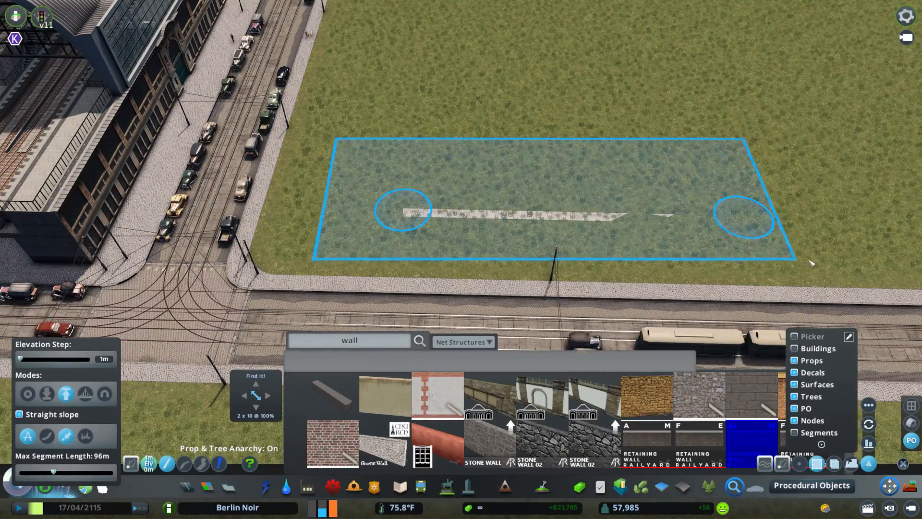
- Browse the Stone Wall and Retaining Wall assets in Find It beside the marked plot
click(403, 209)
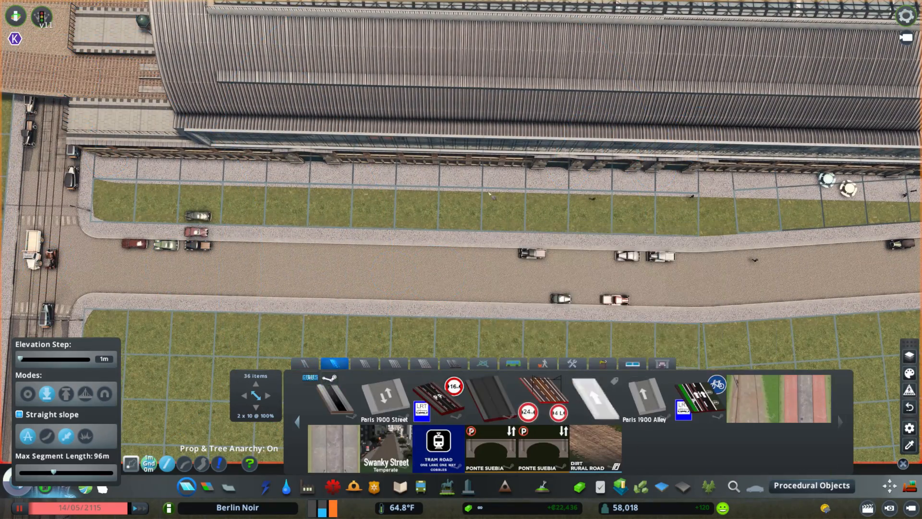
- Draw straight road segments from the junction, ending a new branch in open land eastward
click(596, 397)
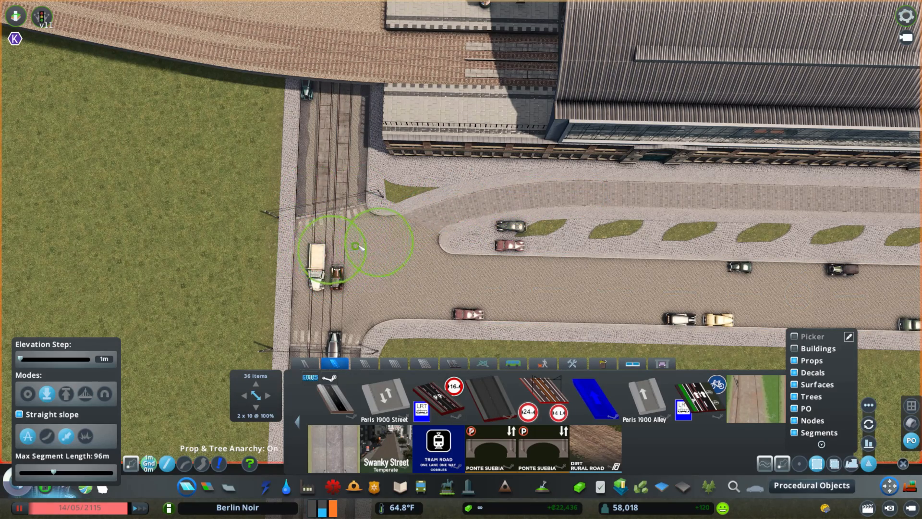
mouse_move(315, 315)
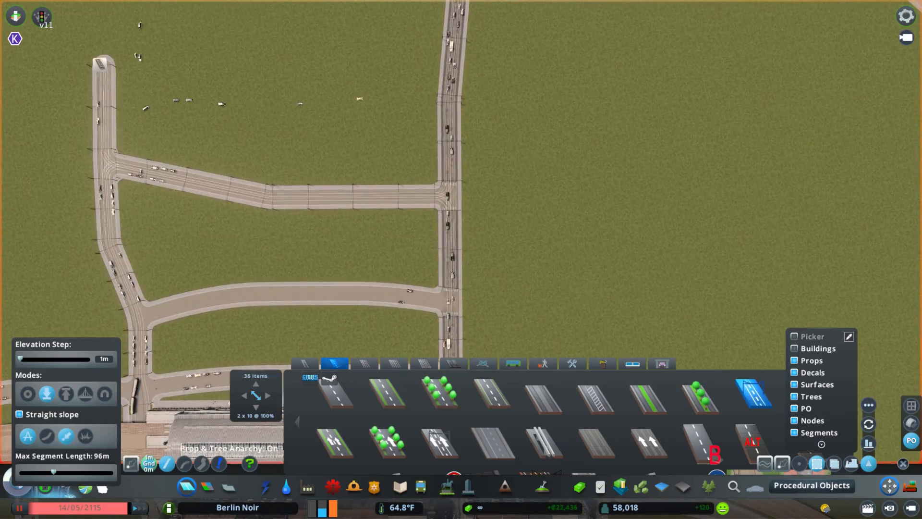
click(419, 486)
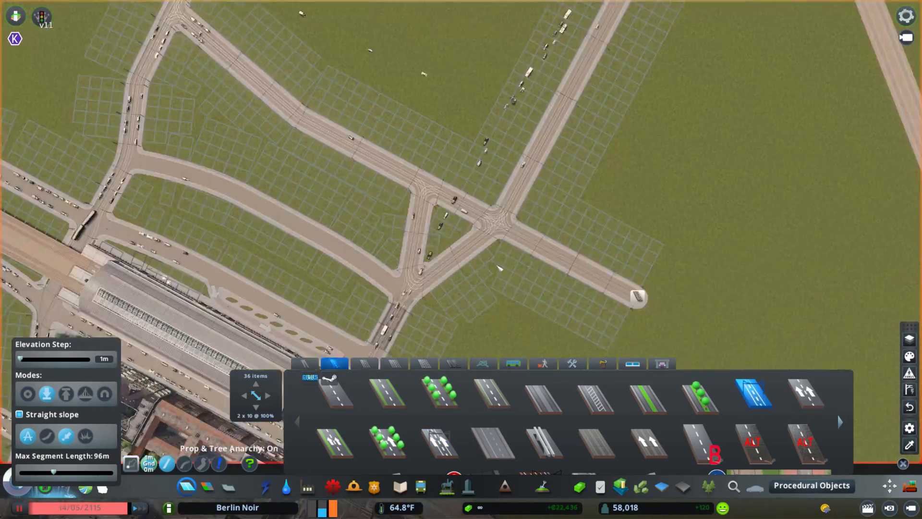
click(420, 487)
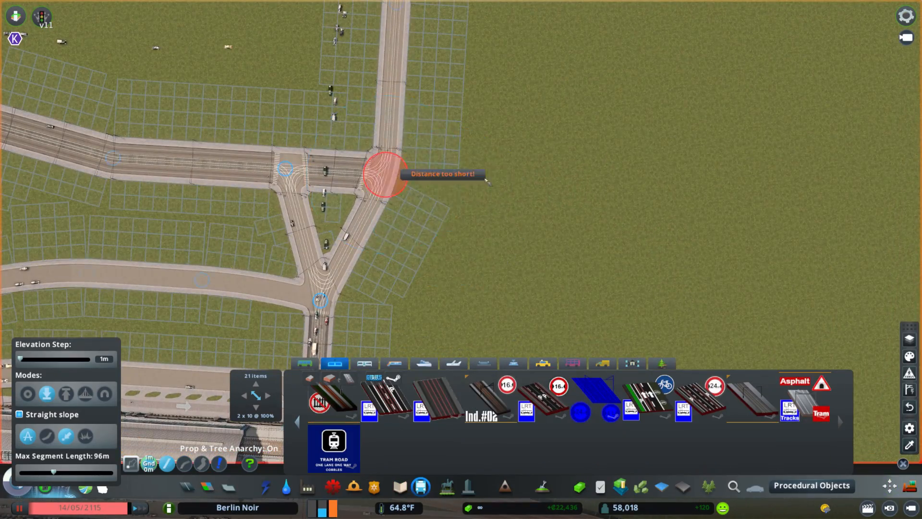
mouse_move(597, 242)
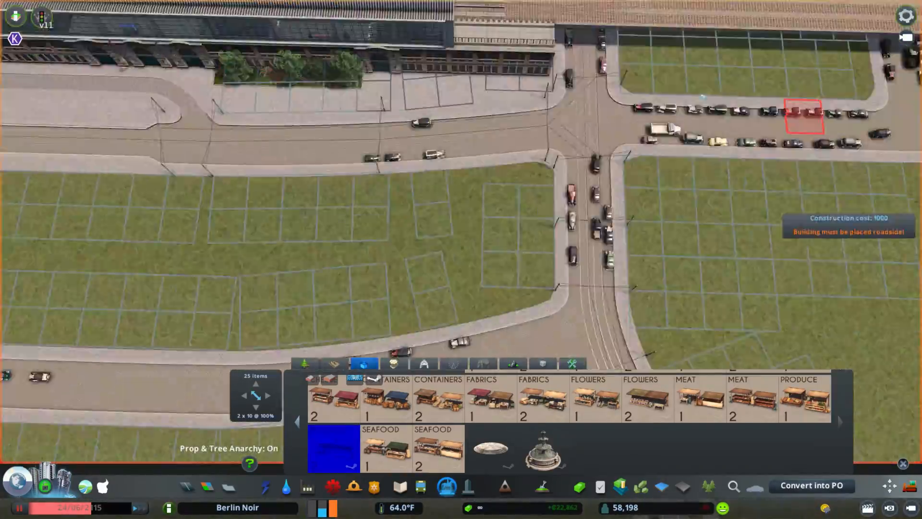
- Filter Find It to trees, pick the White flower asset, and paint it along the planter
click(754, 397)
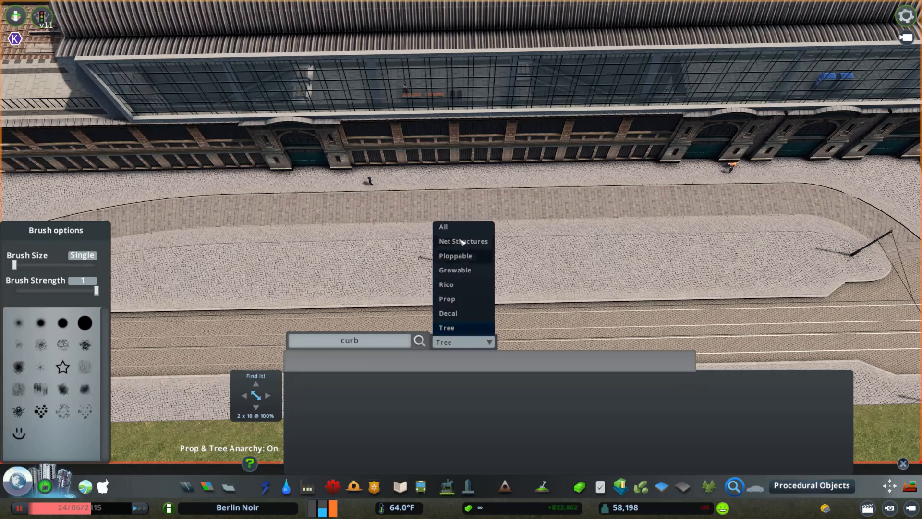
click(463, 241)
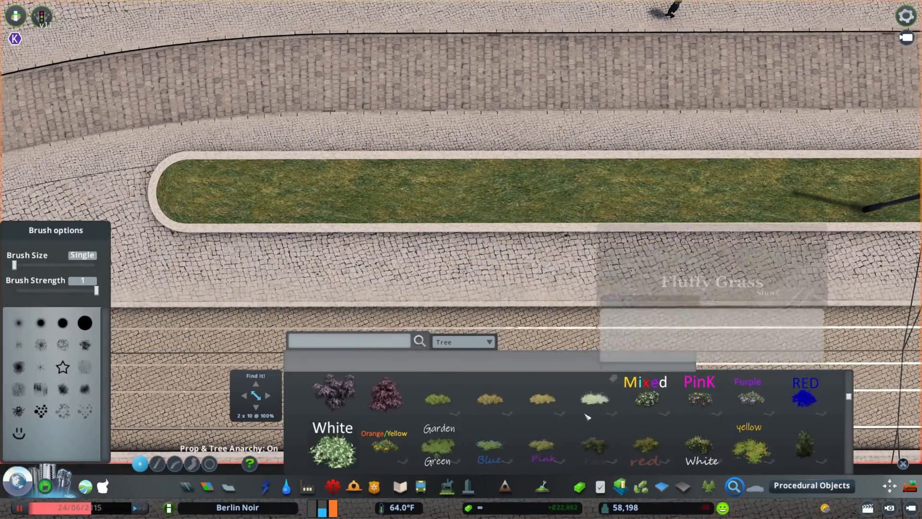
click(332, 447)
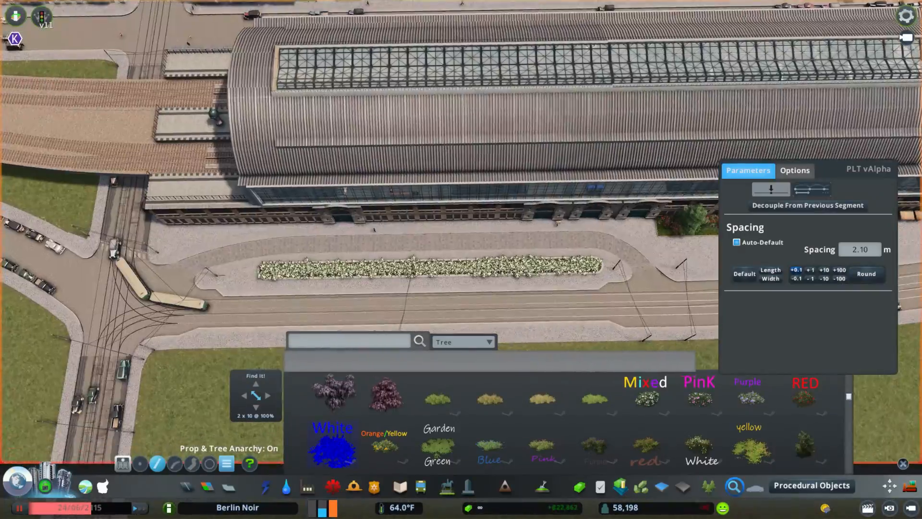
text(kiosk)
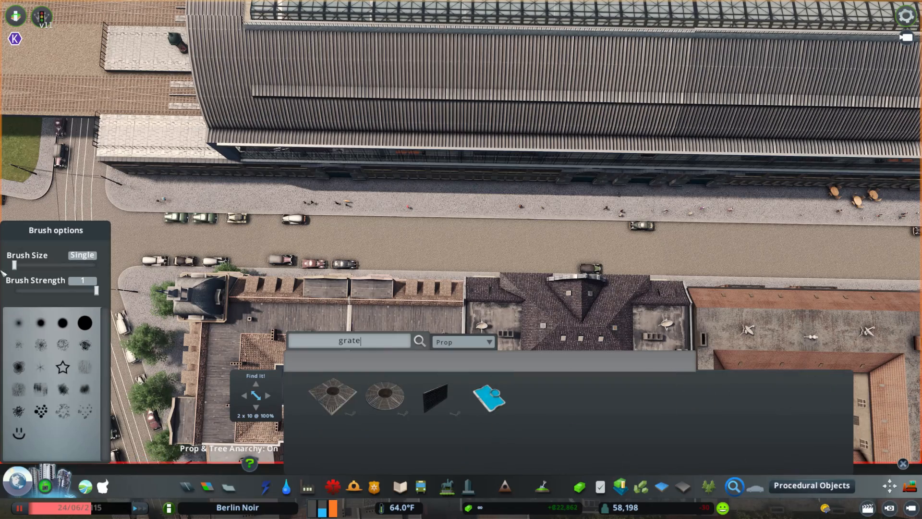
- Place a row of square drain grates along the station sidewalk at 9.90 m spacing
click(330, 395)
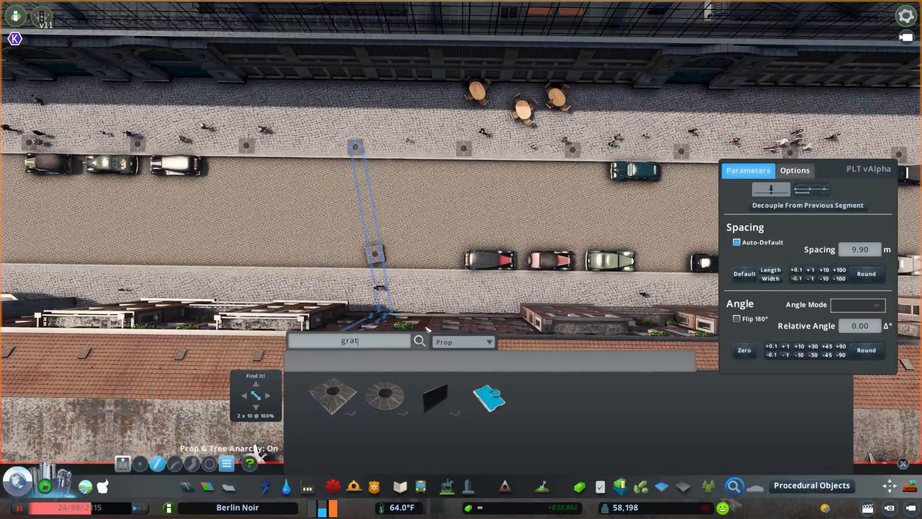
click(463, 342)
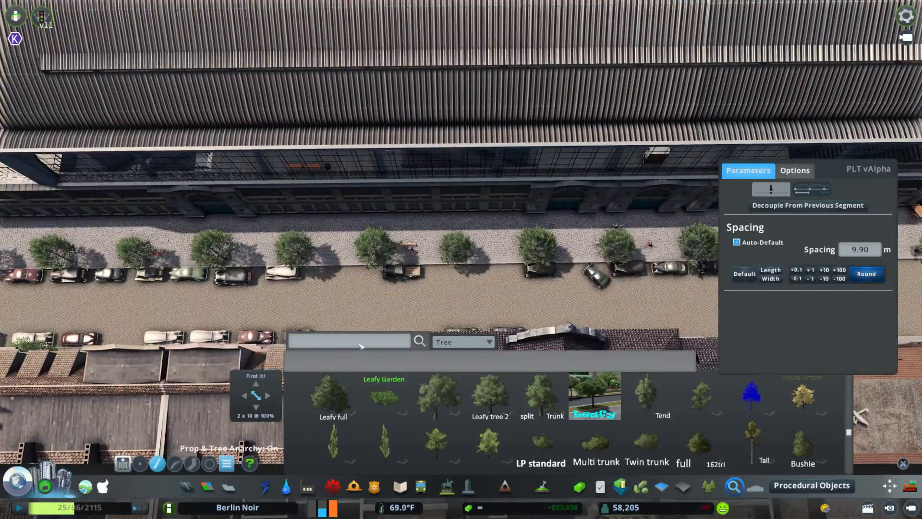
- Limit the kiosk search to props and place a kiosk by the station entrance
click(463, 341)
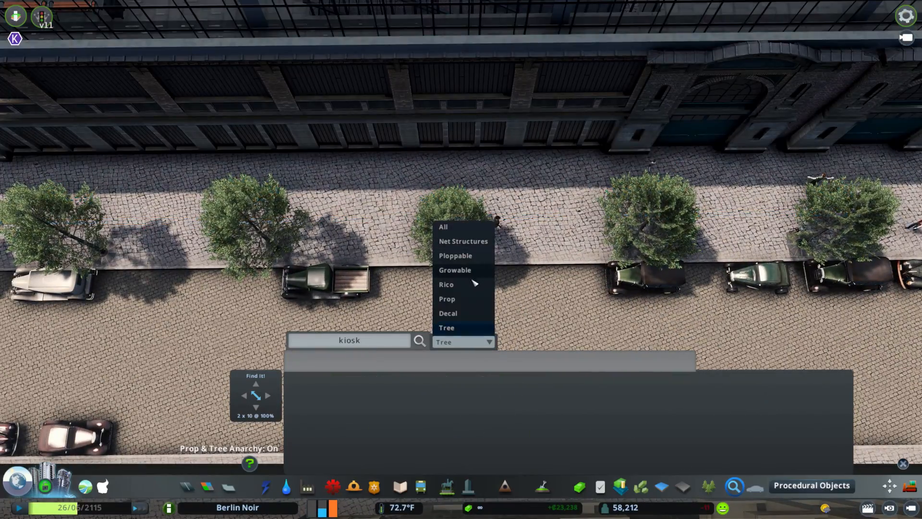
click(446, 299)
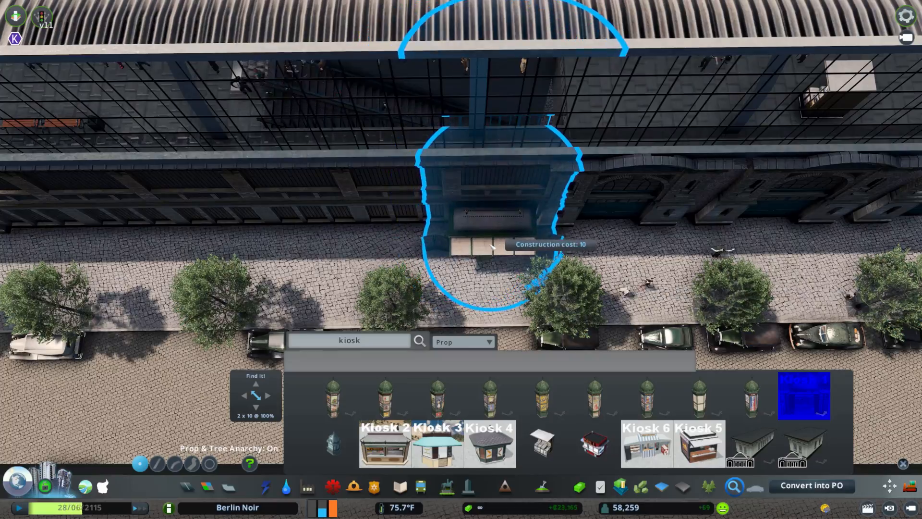
click(812, 485)
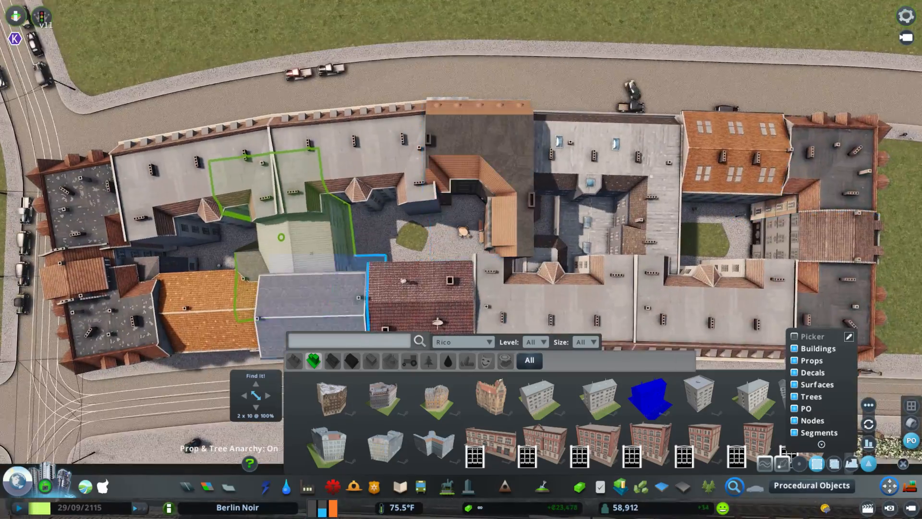
- Plop a period apartment building into the empty lot within the city block
click(428, 361)
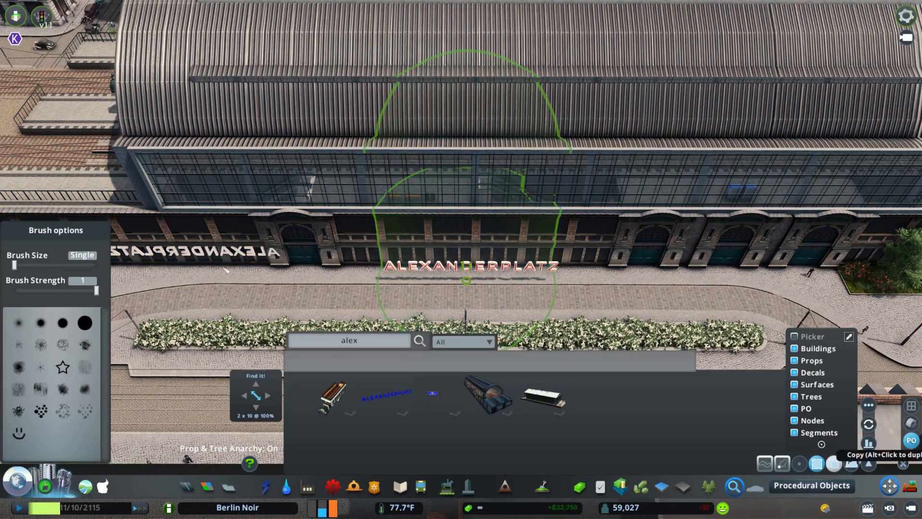
- Place the ALEXANDERPLATZ sign prop on the station front above the flower bed
click(464, 342)
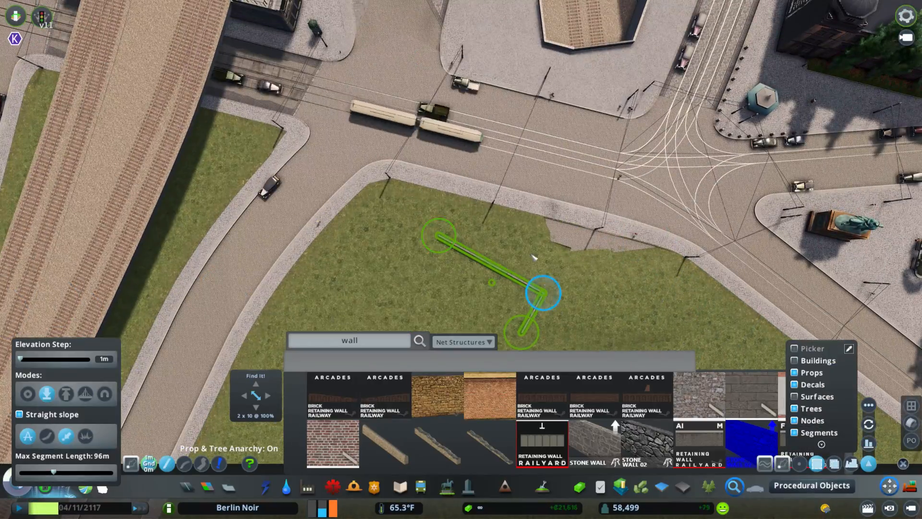
- Scroll the Find It wall results to find a brick retaining wall network
scroll(down, 3)
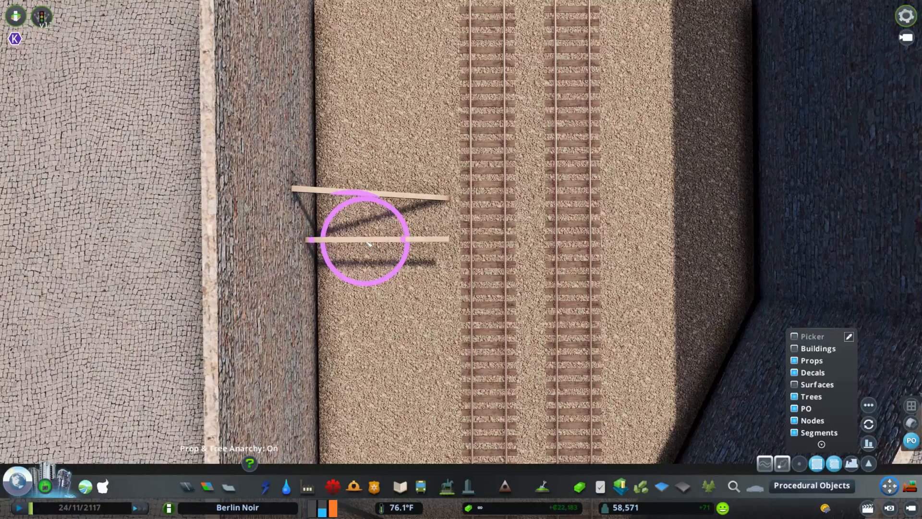
- Place a wooden joist beam over the station pit beside the railway tracks
click(365, 238)
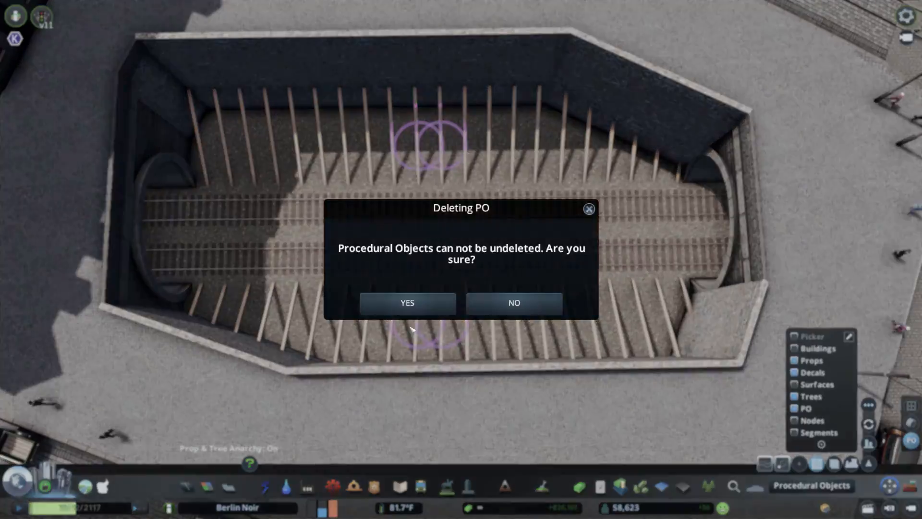
- Confirm deletion of the unwanted procedural object
click(407, 302)
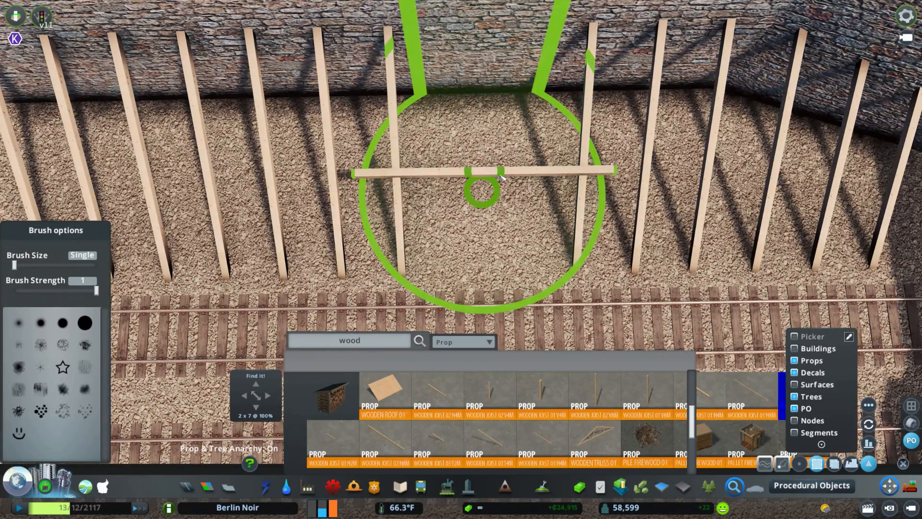
- Lay a wooden cross beam over the struts in the pit
click(482, 173)
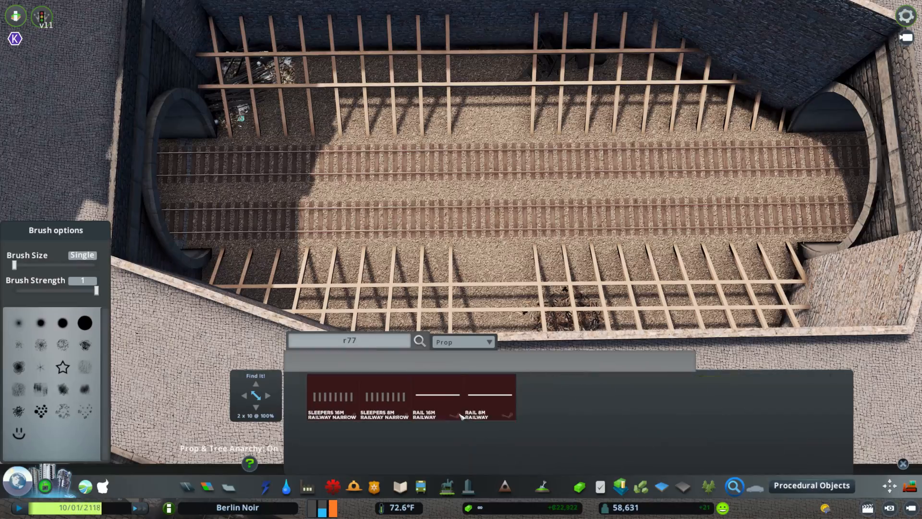
- Pick the 8 m rail piece from the 'r77' Find It results
click(437, 397)
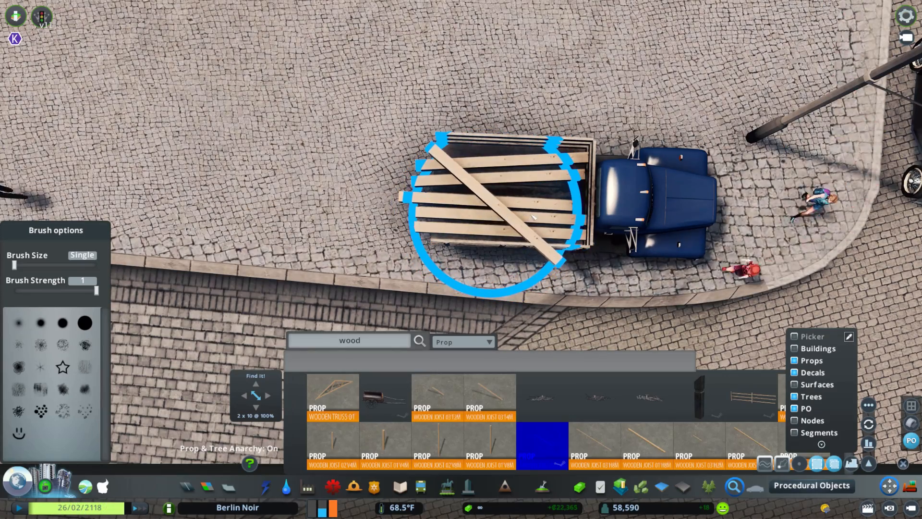
- Load wooden beams onto the truck bed and filter Find It assets to trees
click(488, 200)
text(tree)
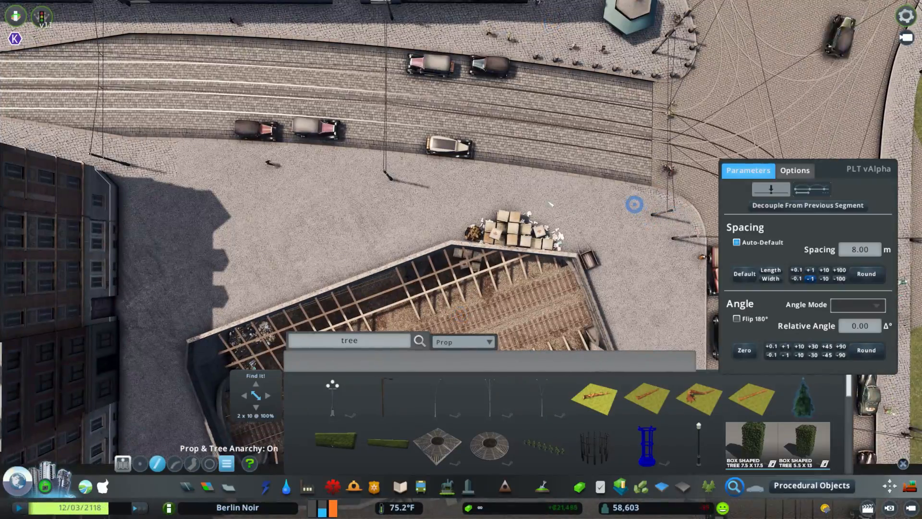
click(463, 342)
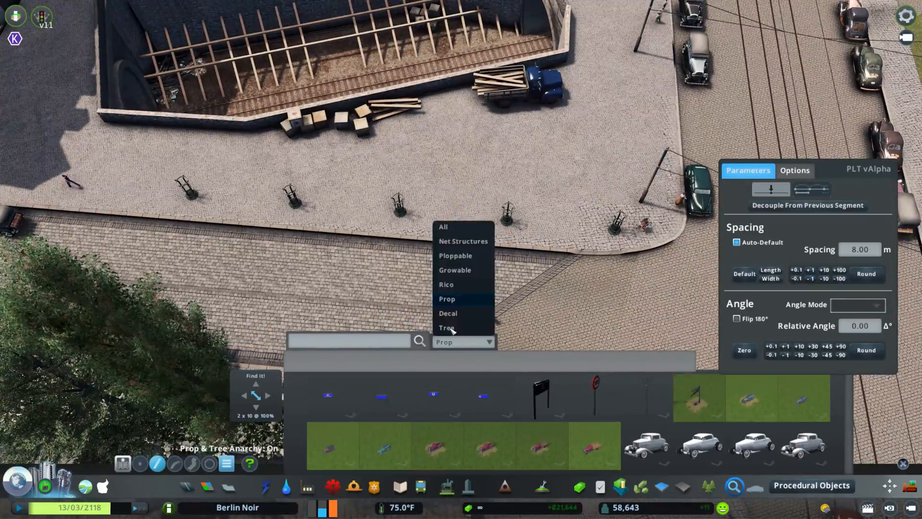
click(446, 327)
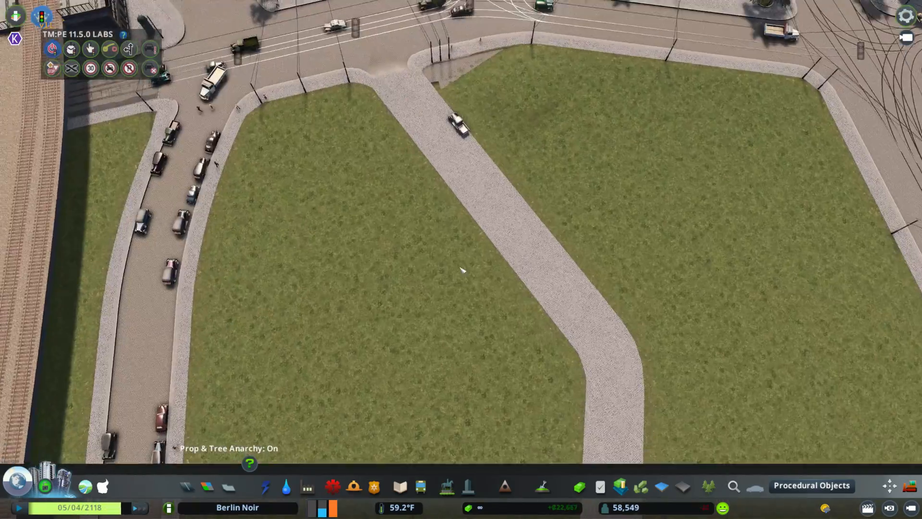
- Filter Find It to Growable and plot tenement apartment buildings along the plaza edge
click(734, 486)
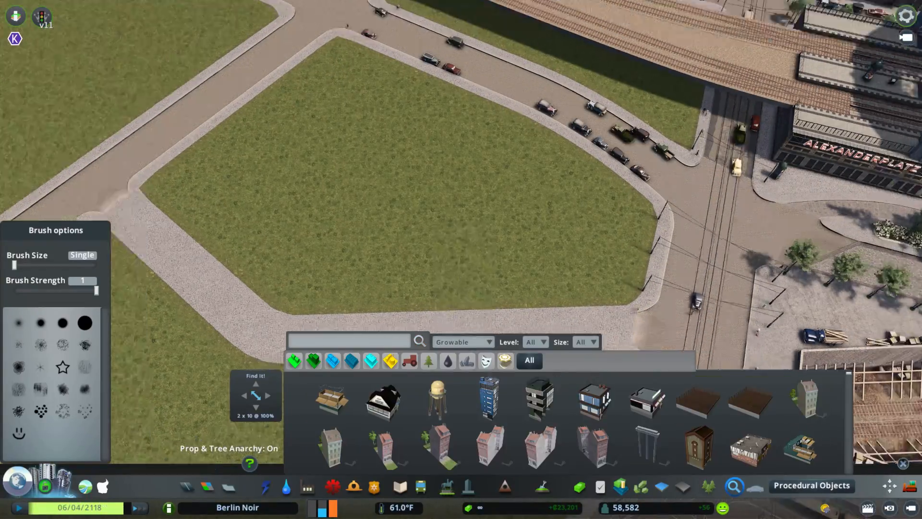
click(463, 341)
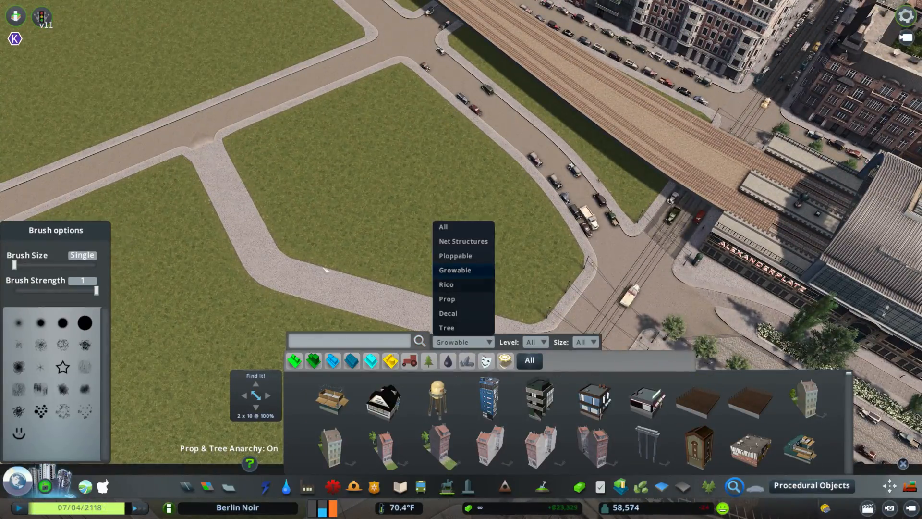
click(447, 284)
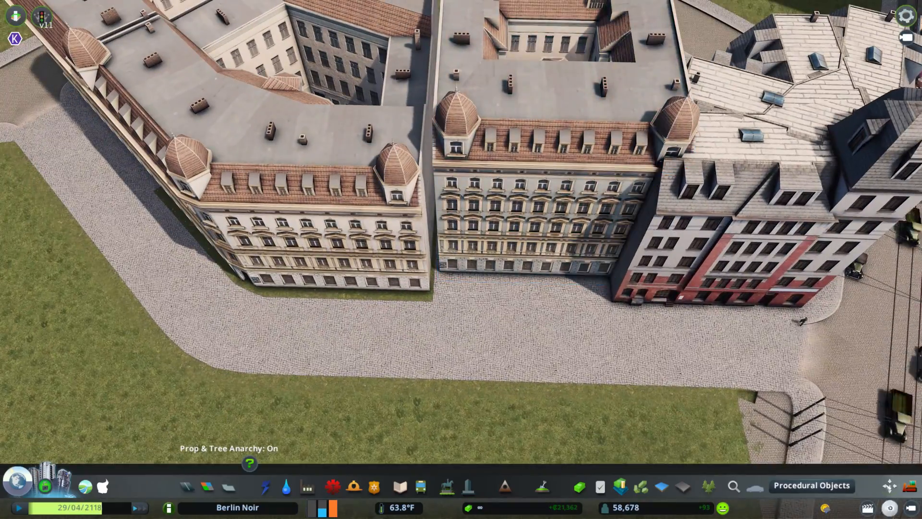
click(734, 486)
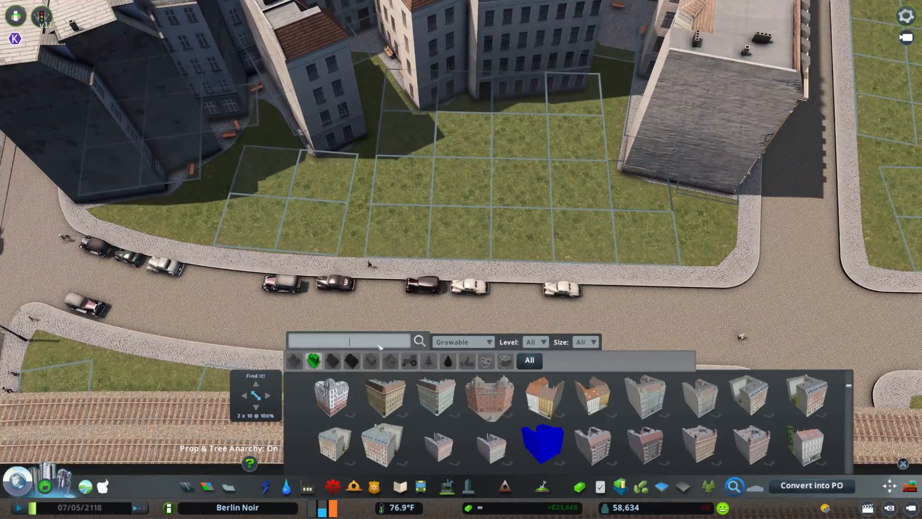
- Draw wooden fences from Net Structures, then filter the dirt search by asset type
click(462, 341)
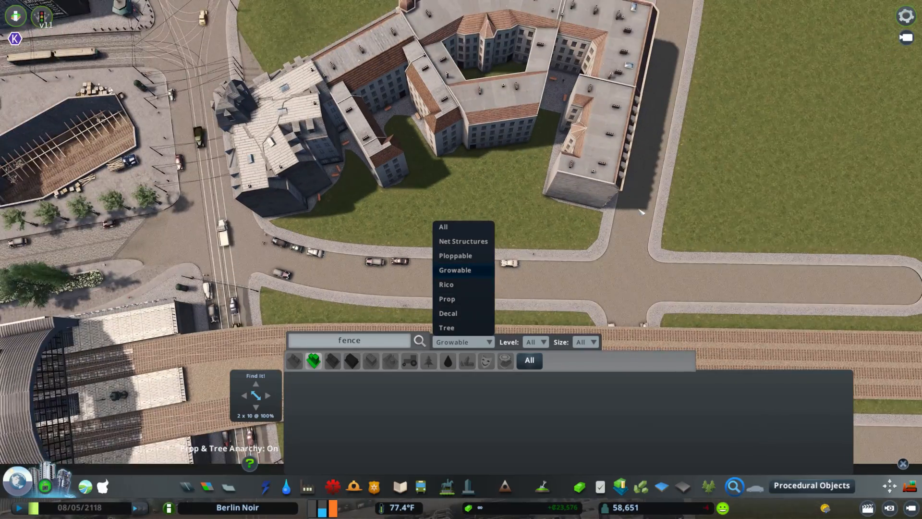
click(463, 240)
text(d)
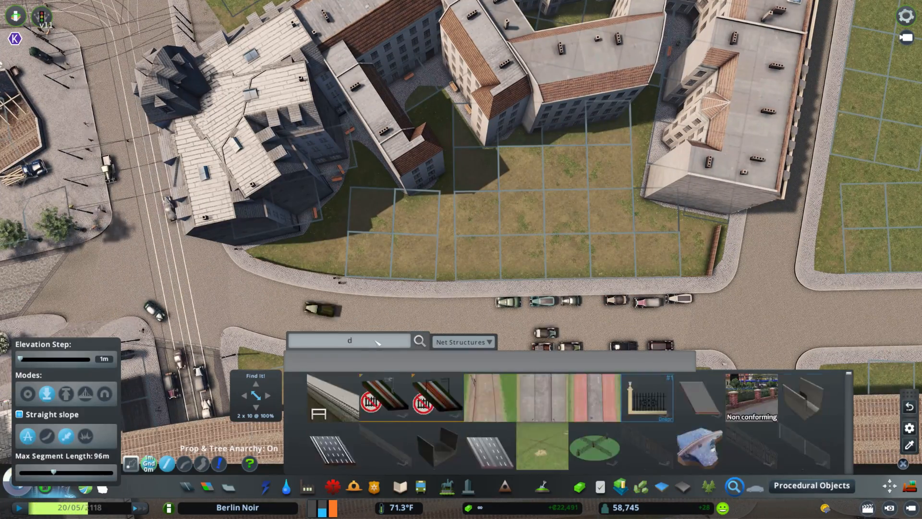
click(463, 341)
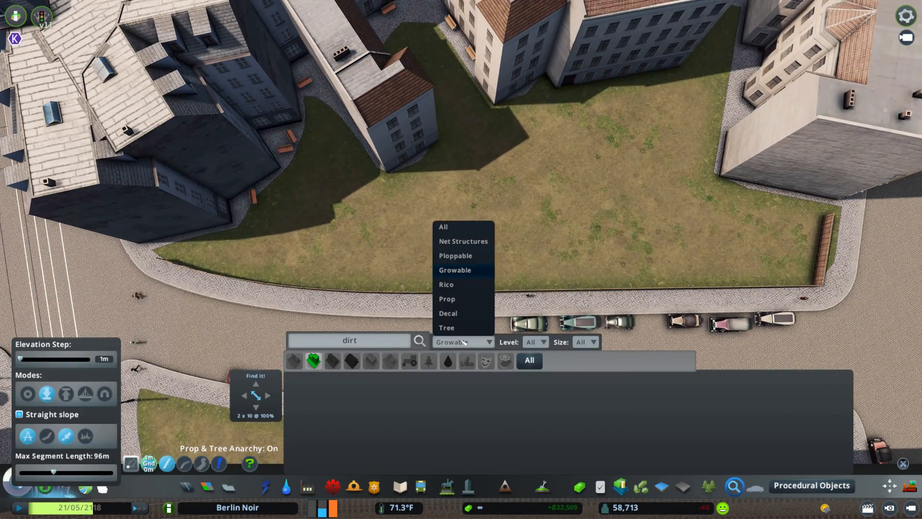
click(448, 312)
text(prefab)
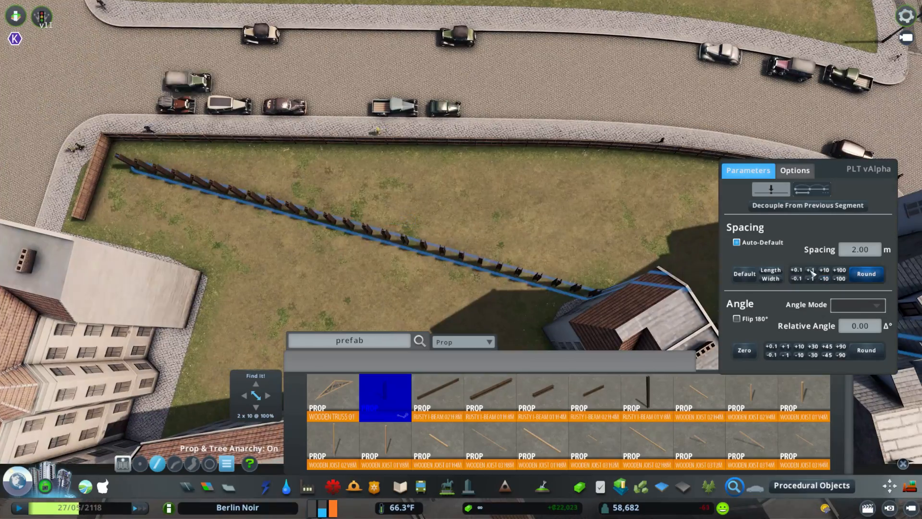
- Place crate props and lay timber planks on the second paved pad
click(810, 270)
text(wood)
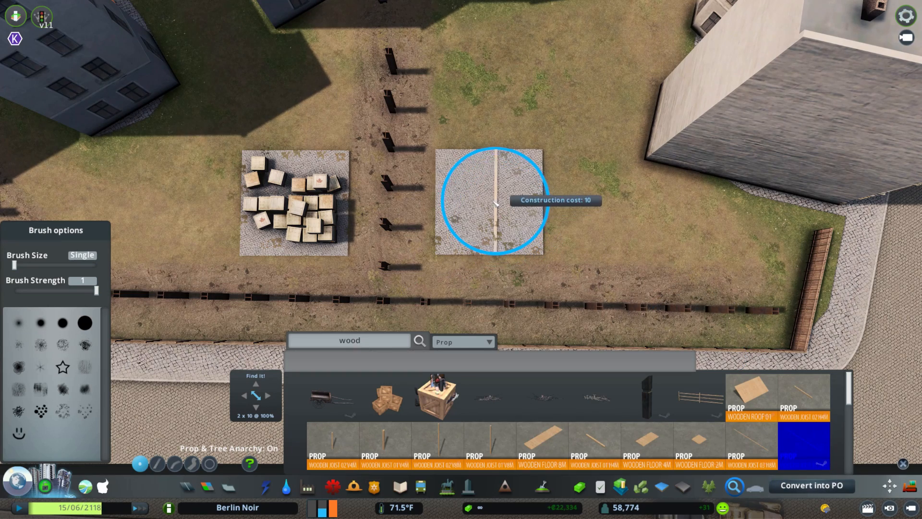
click(594, 444)
text(mud)
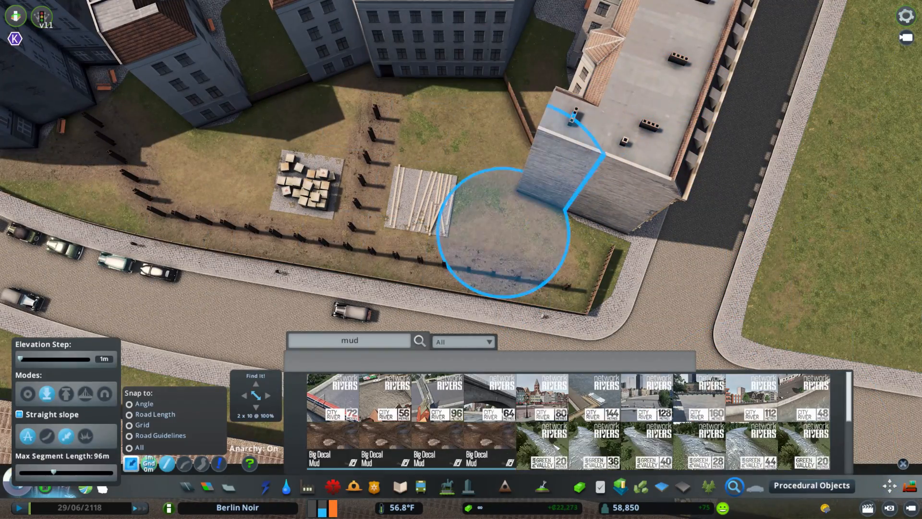
- Pan to the rocky track pit between concrete portals and open the Move It filter
click(489, 443)
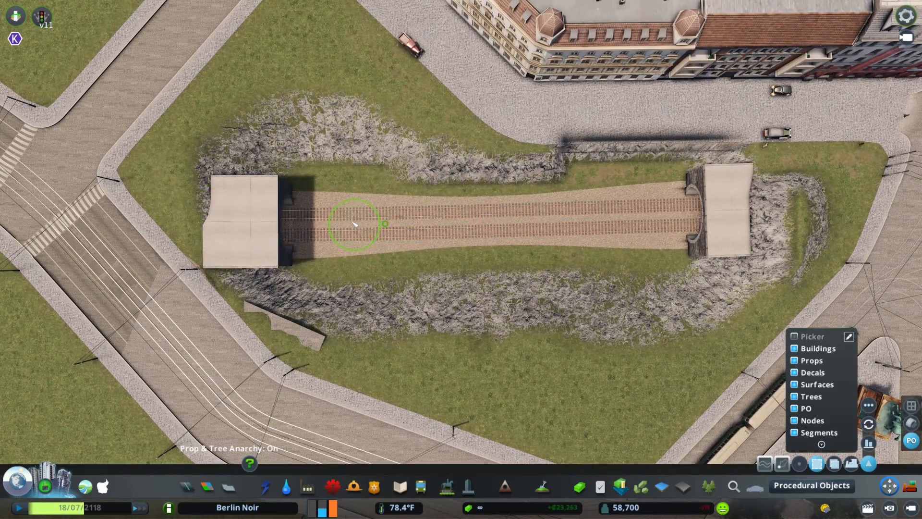
- Search Find It for 'station' and pick a station track or shelter piece
click(733, 486)
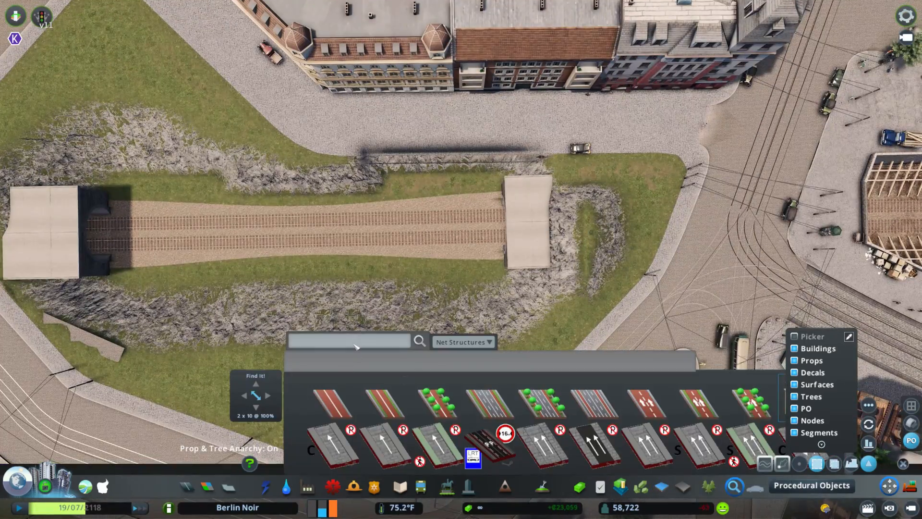
text(station)
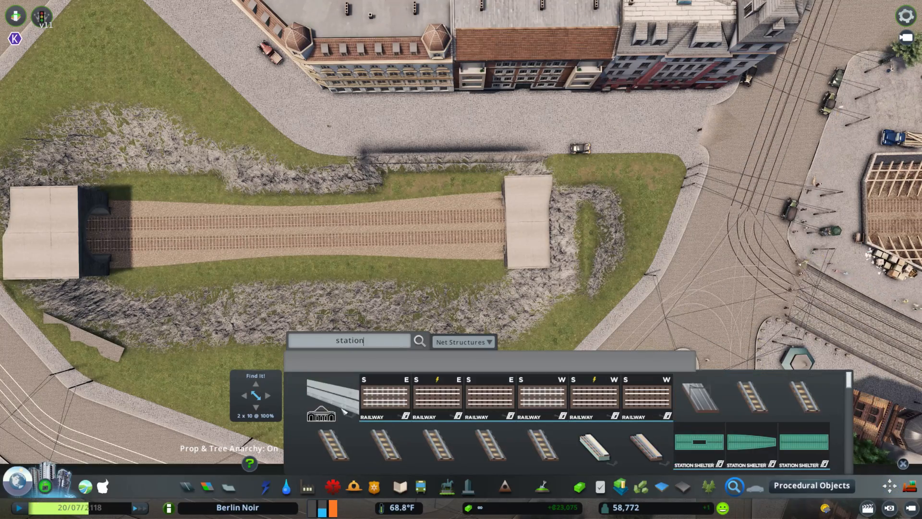
click(332, 400)
text(pave)
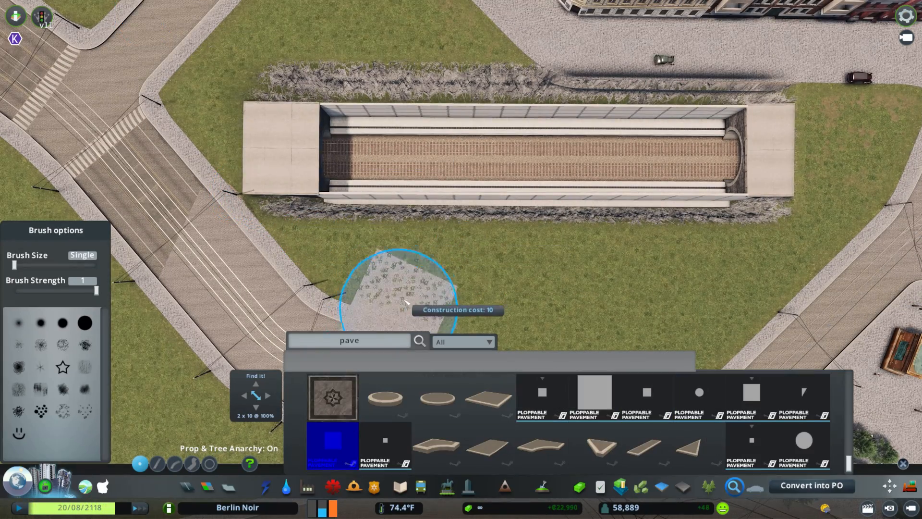
- Select a pavement surface to paint over the grass around the pit
click(910, 440)
text(wall)
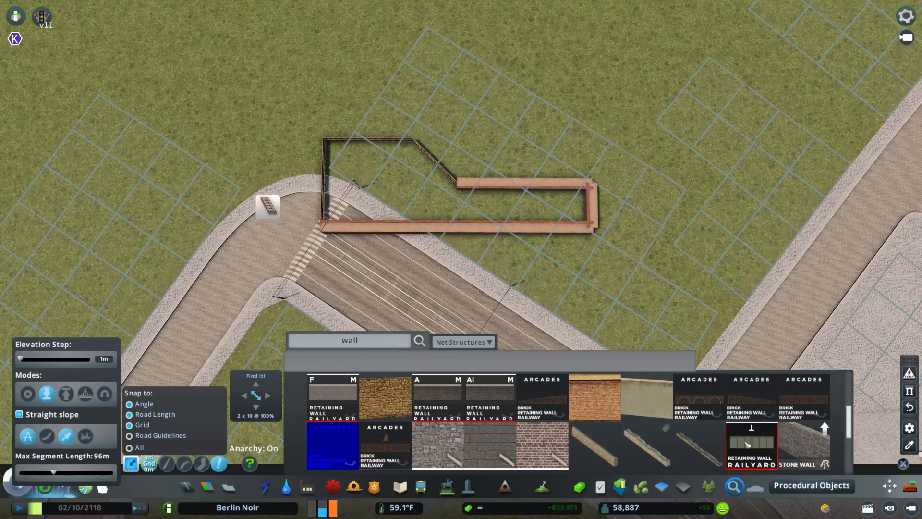
- Extend the railyard retaining wall outline with another segment on the grass beside the tram road
click(490, 445)
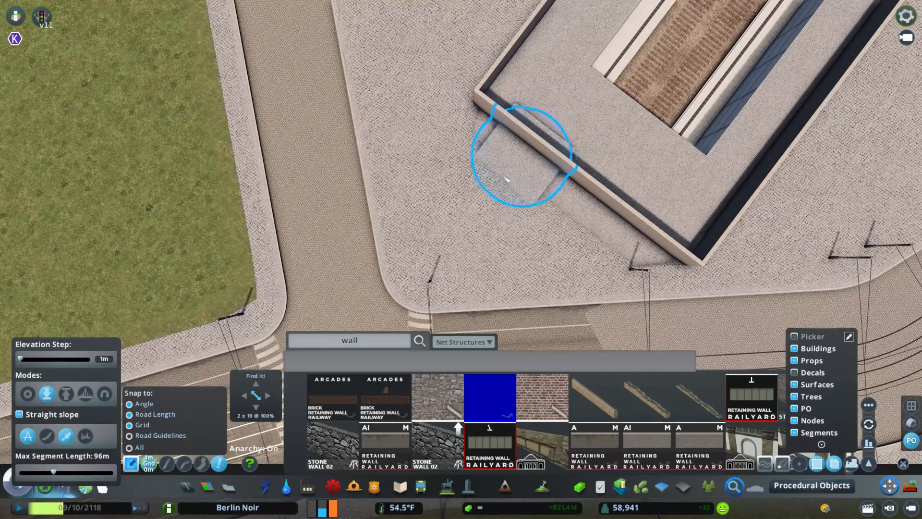
mouse_move(414, 164)
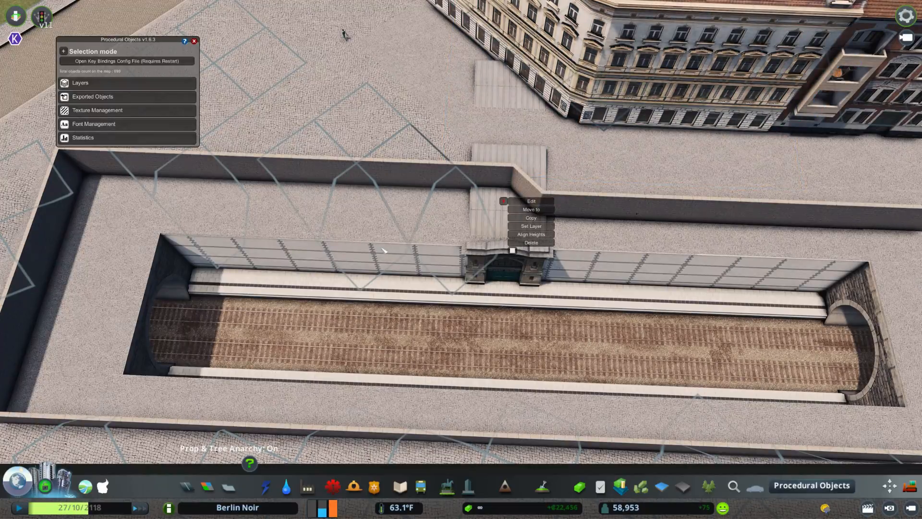
- Select the arched gate and move it into the station pit's side wall
click(530, 201)
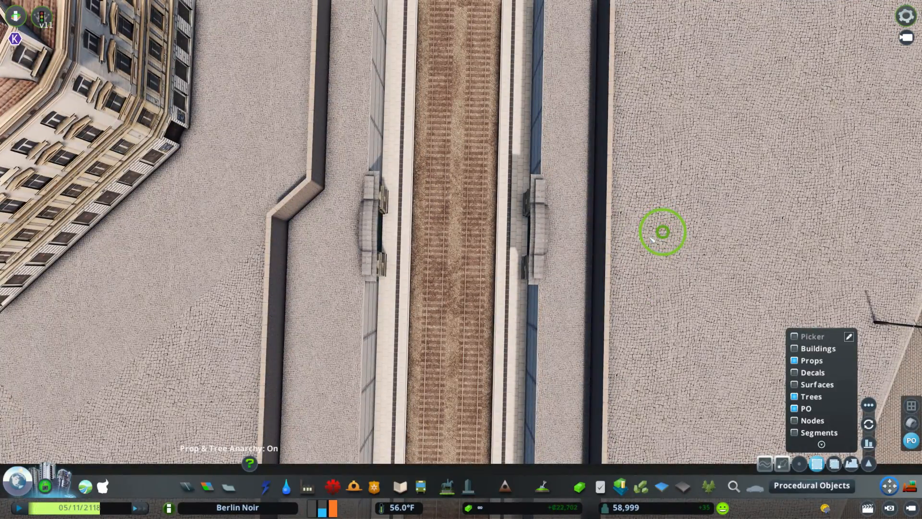
click(662, 231)
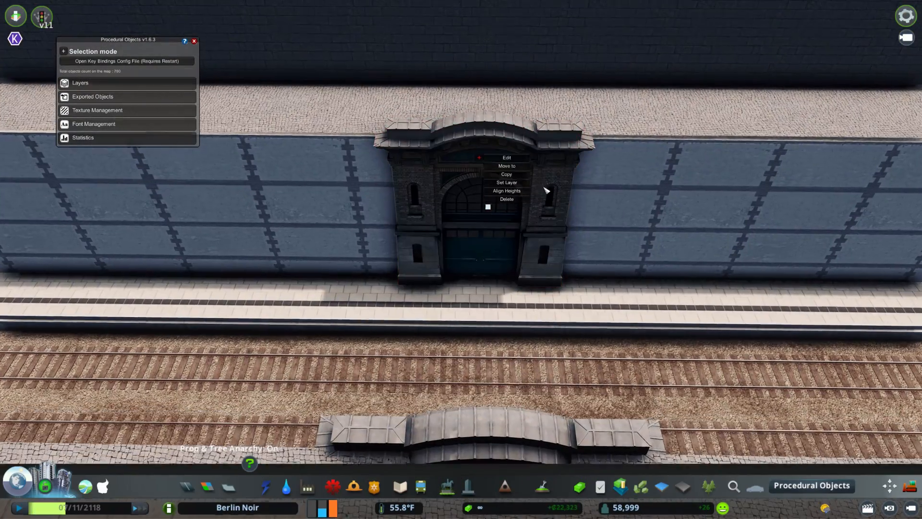
click(506, 157)
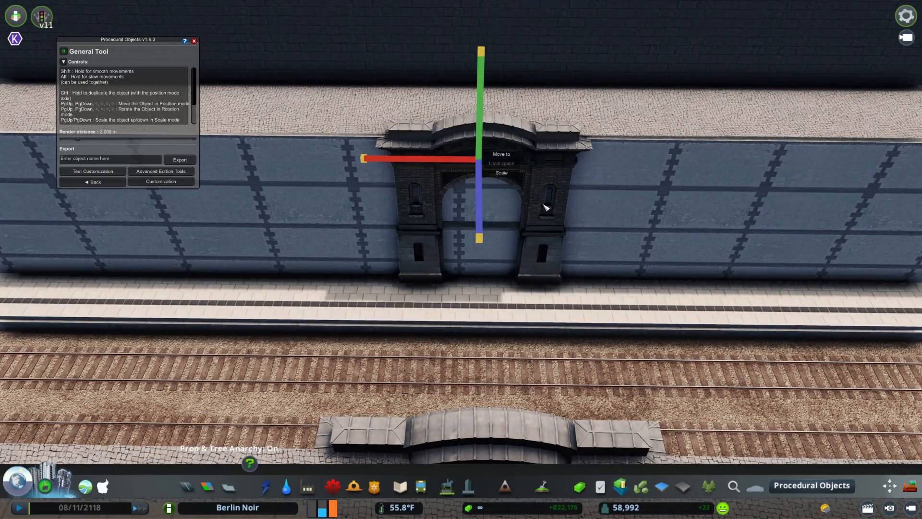
click(500, 172)
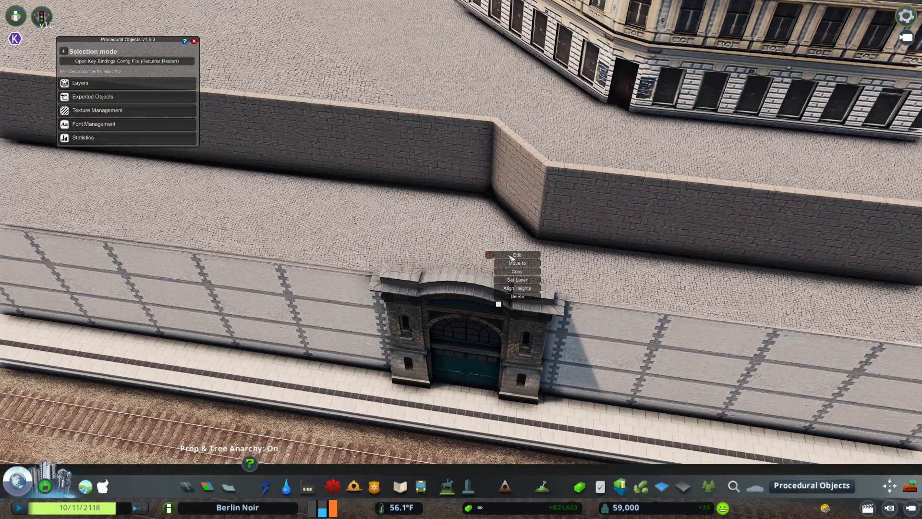
click(516, 255)
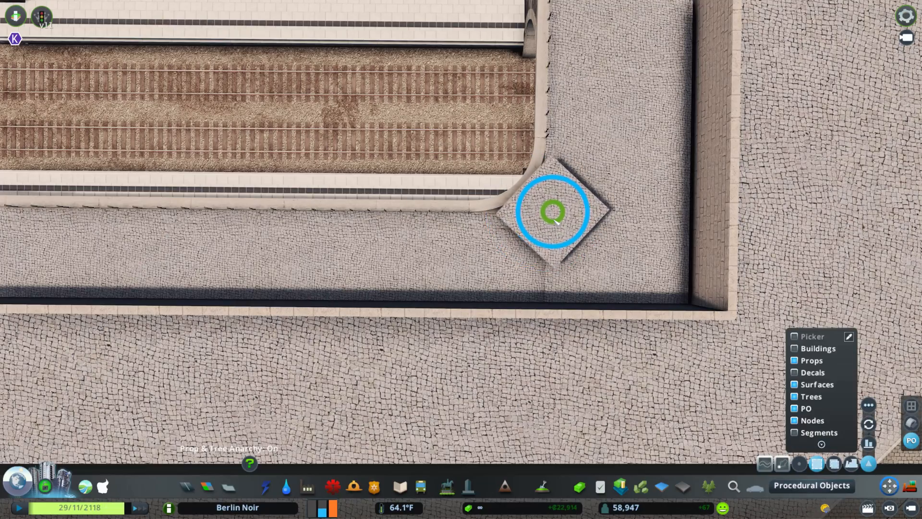
- Place the stairway structure on the plaza south of the walled pit
click(552, 212)
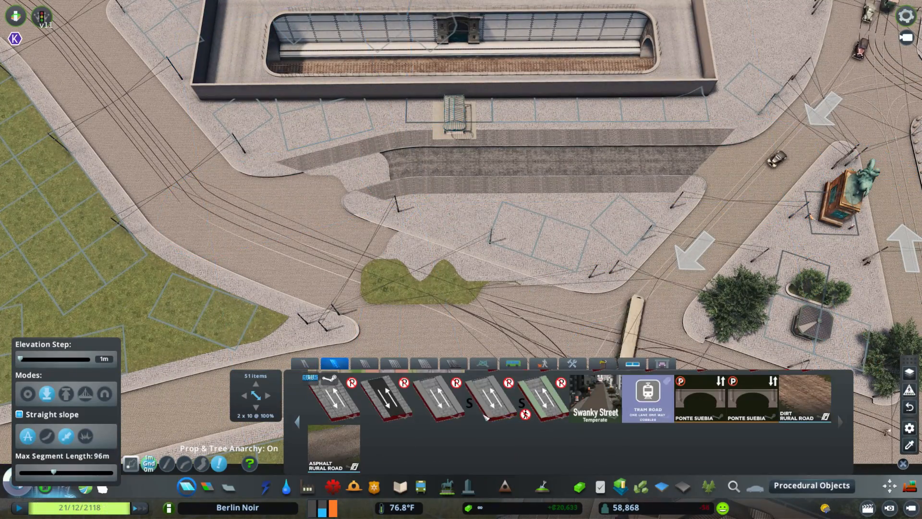
click(492, 398)
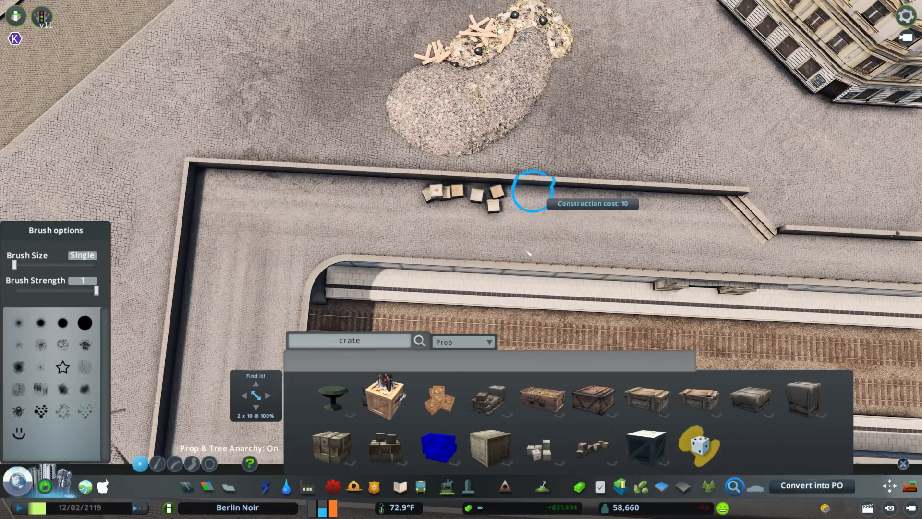
- Place a stack of wooden crates at the pit edge above the tracks
click(529, 189)
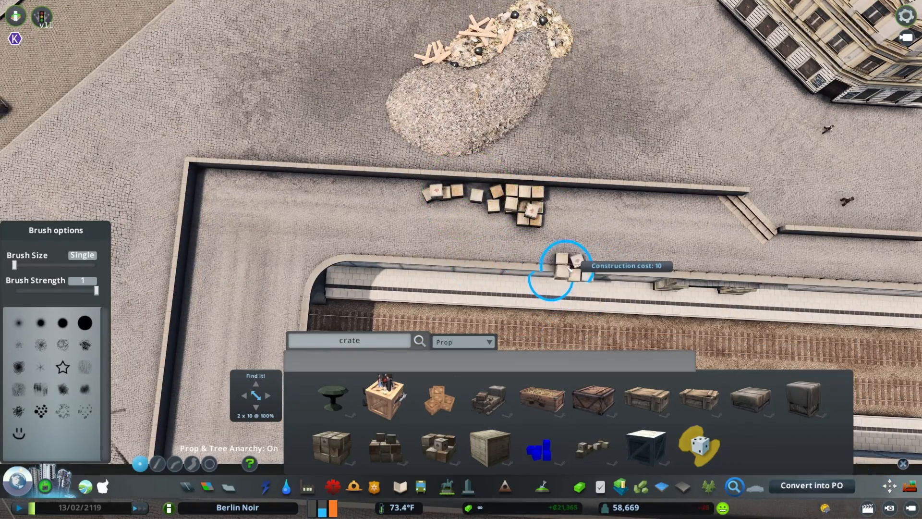